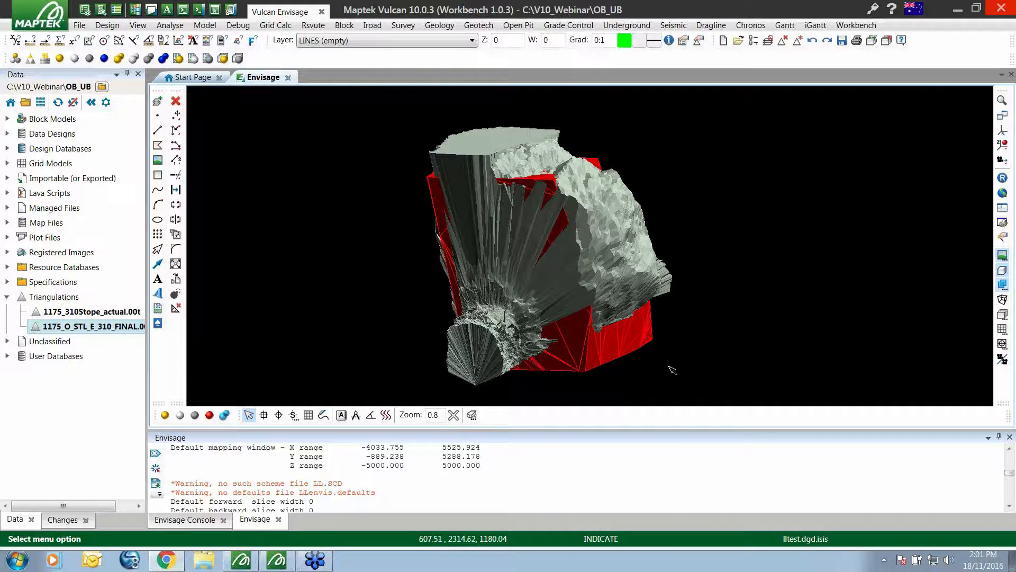
pyautogui.moveTo(596, 361)
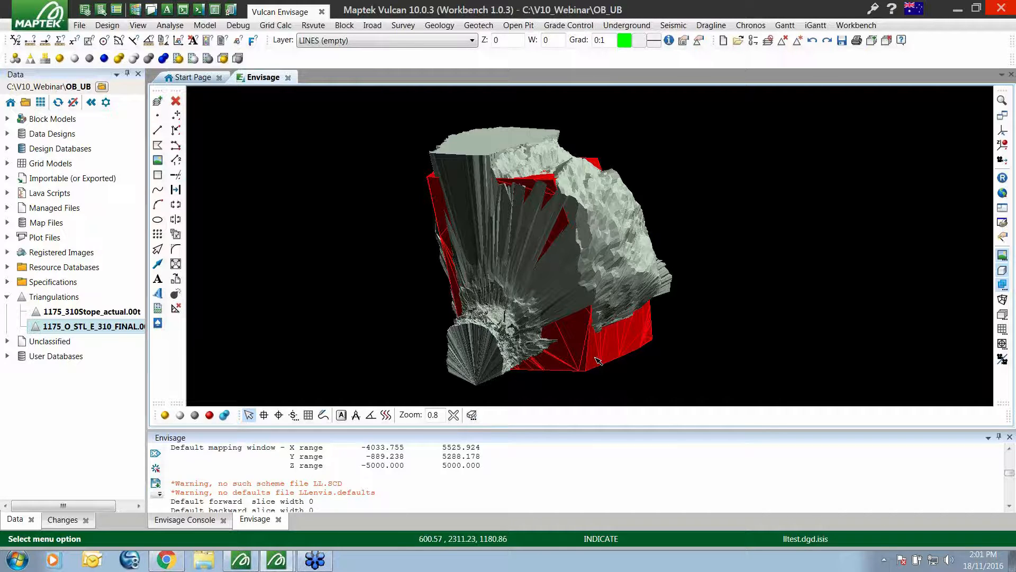
# Run Triangle Solid Differential Volumes on both stope solids, saving the report as vol1.csv.
pyautogui.click(629, 213)
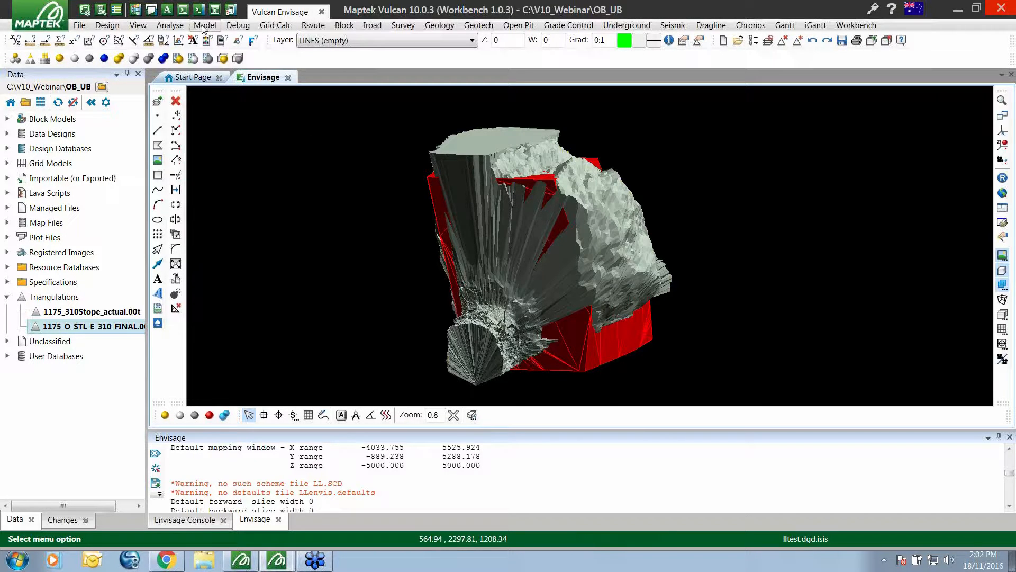
pyautogui.click(205, 24)
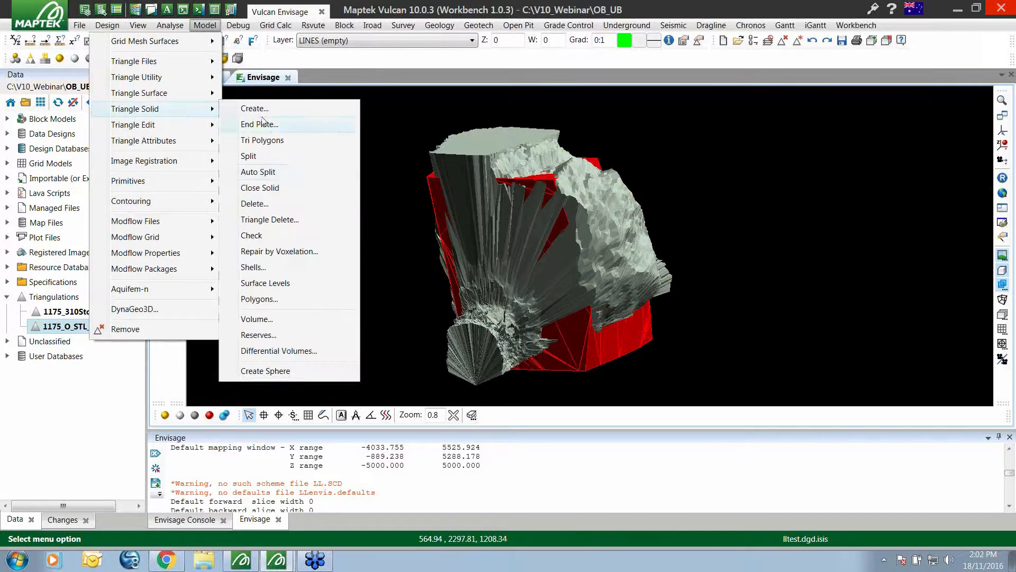
pyautogui.moveTo(279, 350)
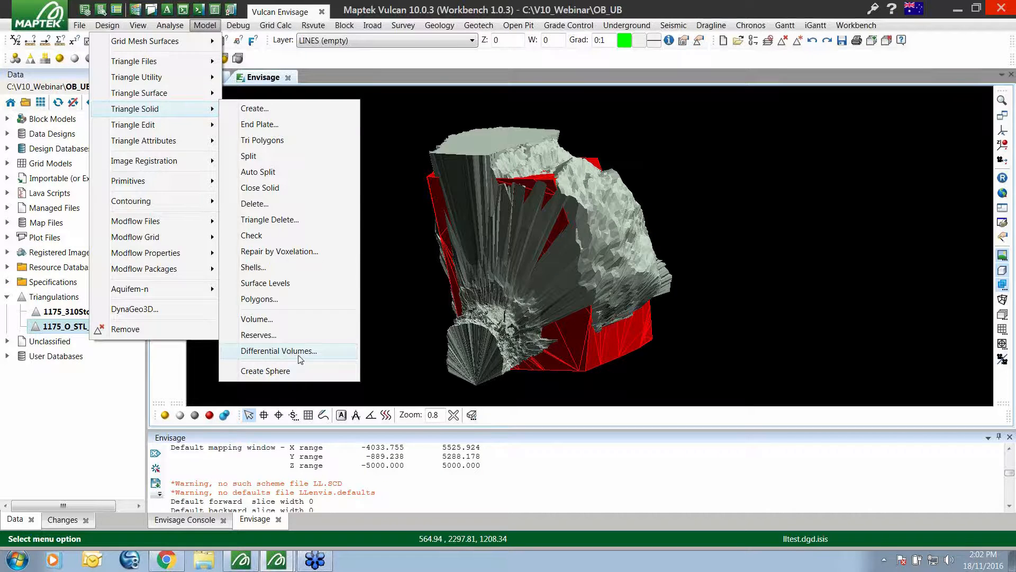
pyautogui.click(279, 350)
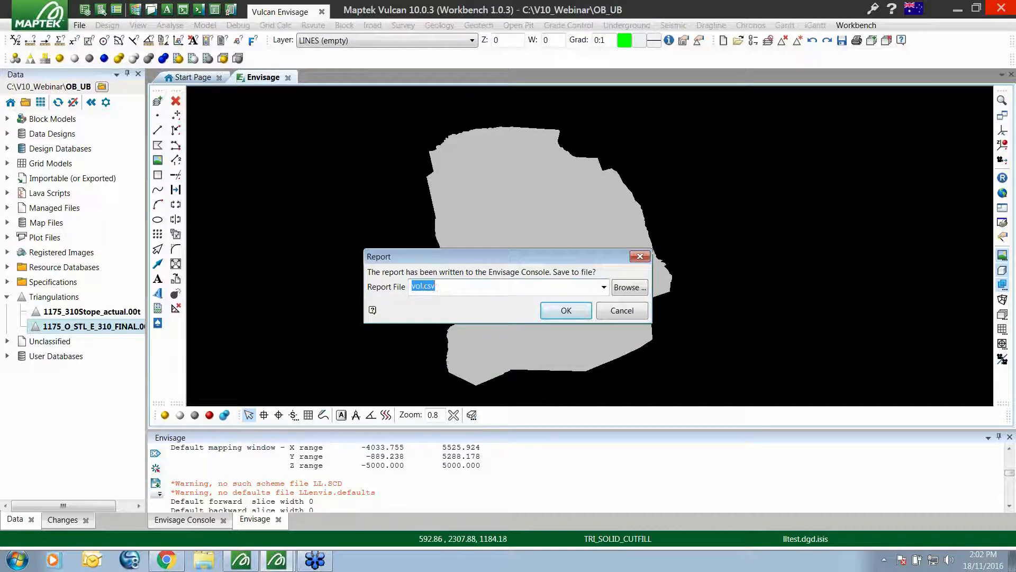
pyautogui.write('vol1.csv')
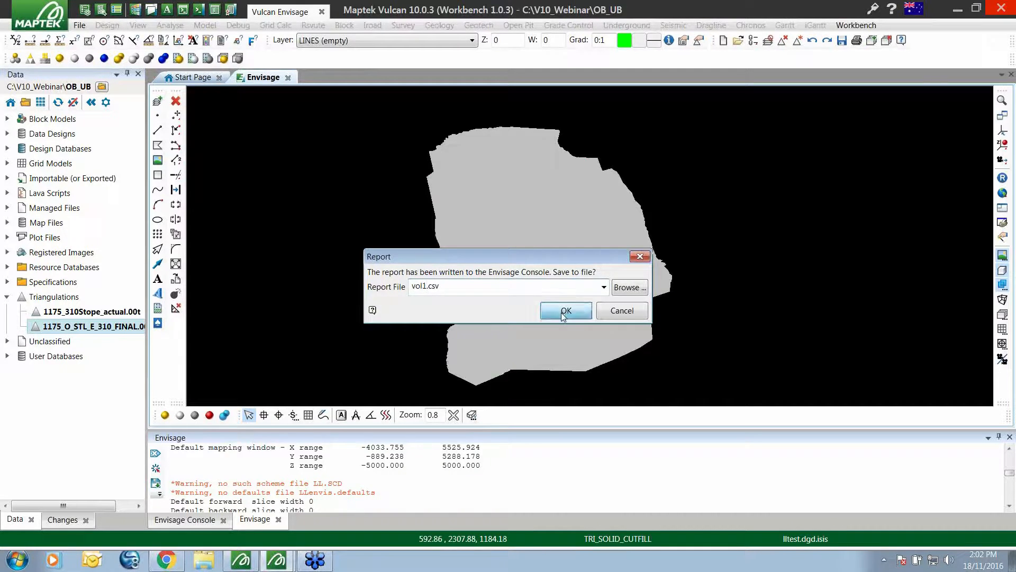
pyautogui.click(565, 311)
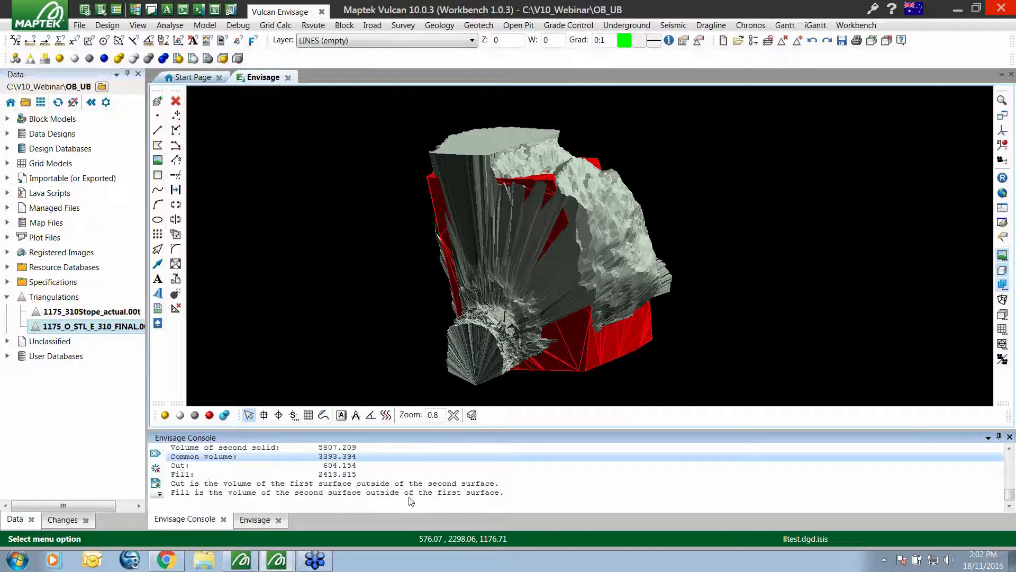
pyautogui.moveTo(303, 489)
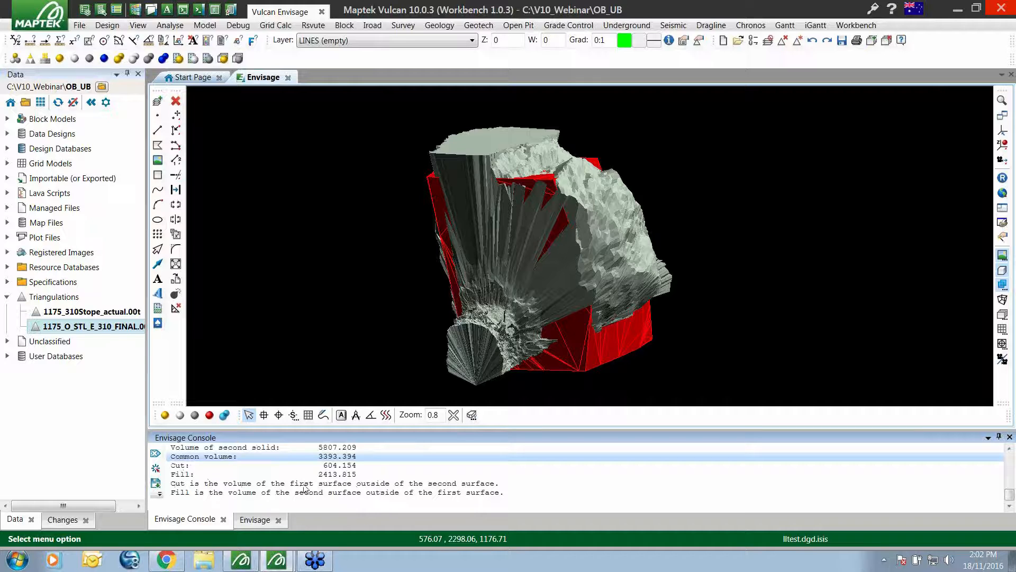
pyautogui.moveTo(390, 271)
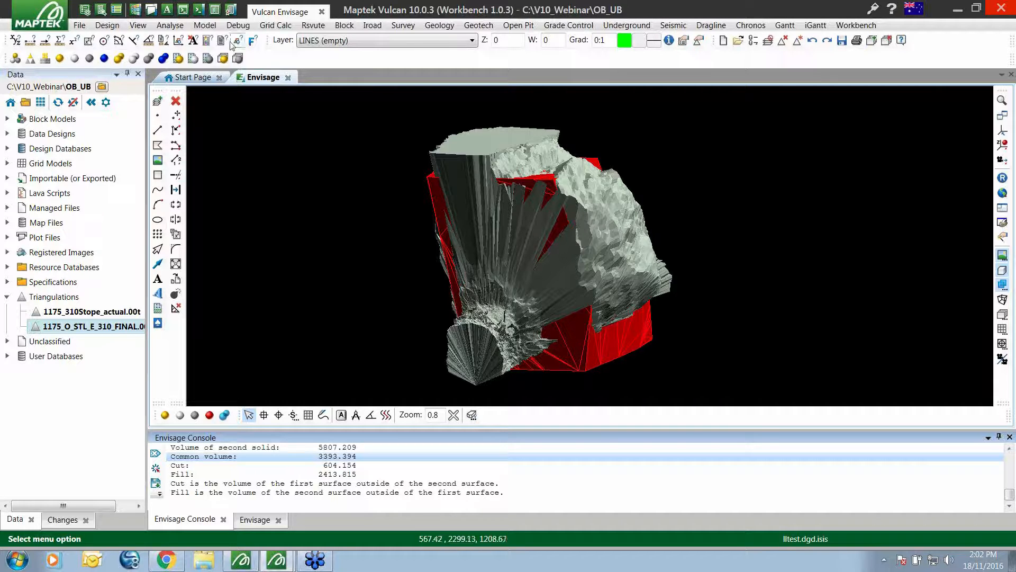
# Return to the Model menu for the next triangle operation after reading the cut and fill figures.
pyautogui.click(204, 24)
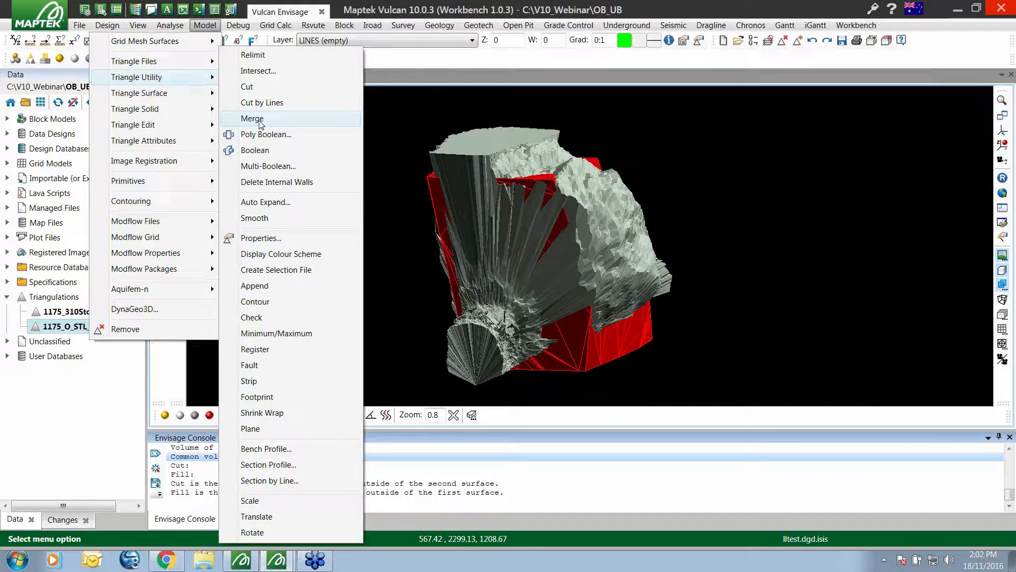
# Boolean solid difference of the two stope solids, named 'overbreak'.
pyautogui.click(255, 149)
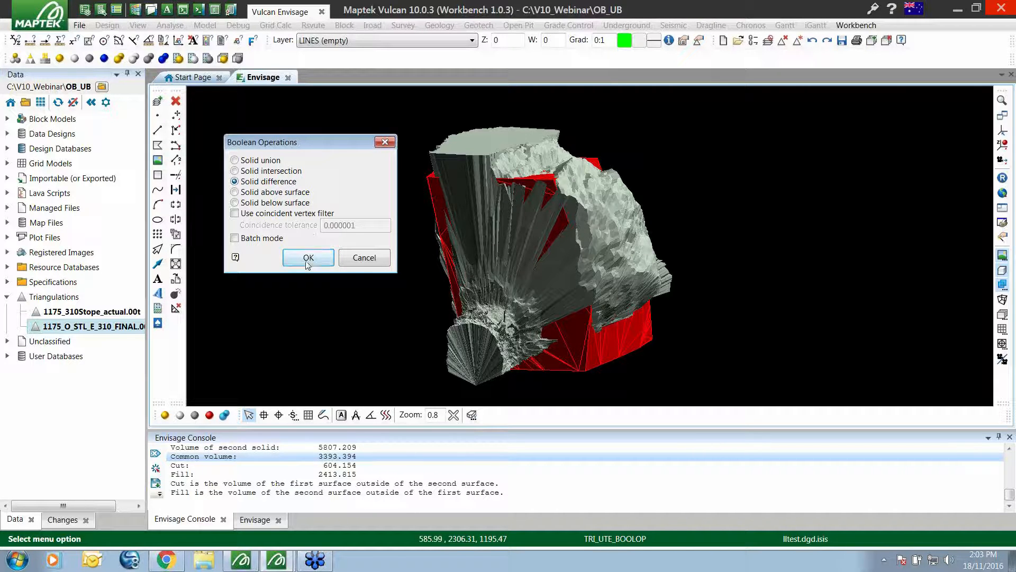
pyautogui.click(308, 257)
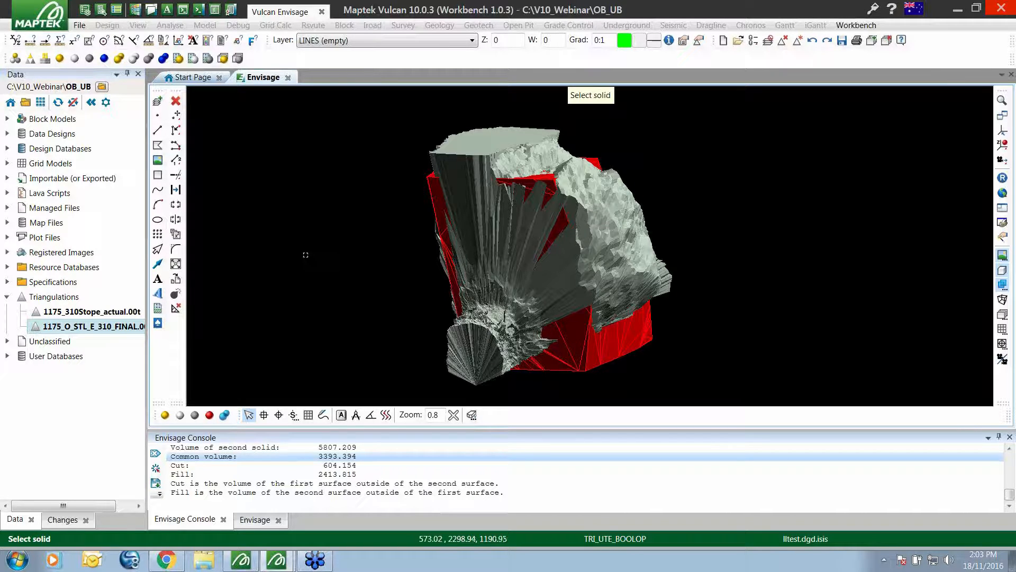
pyautogui.moveTo(628, 211)
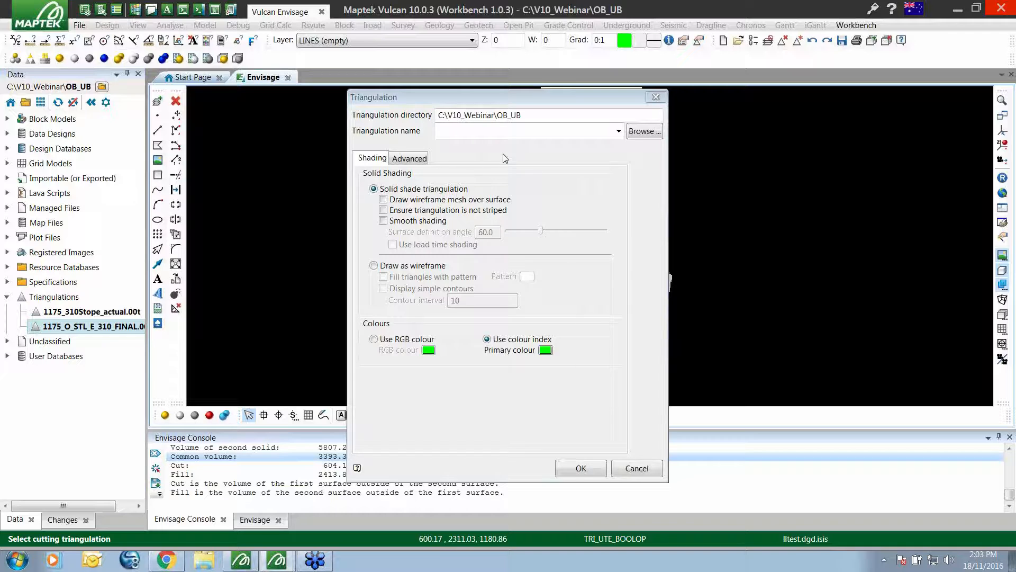
pyautogui.write('o')
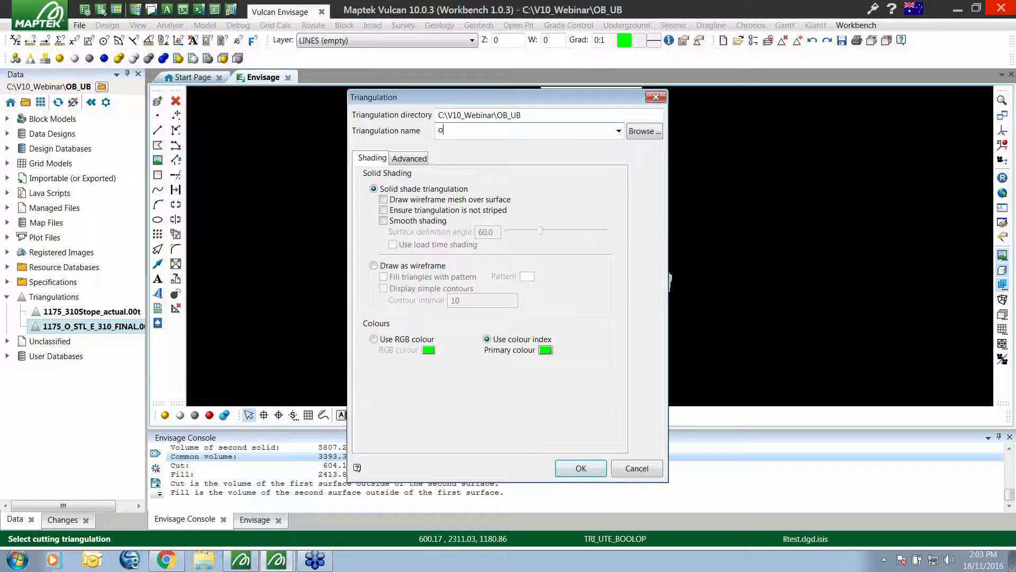
pyautogui.write('verbreak')
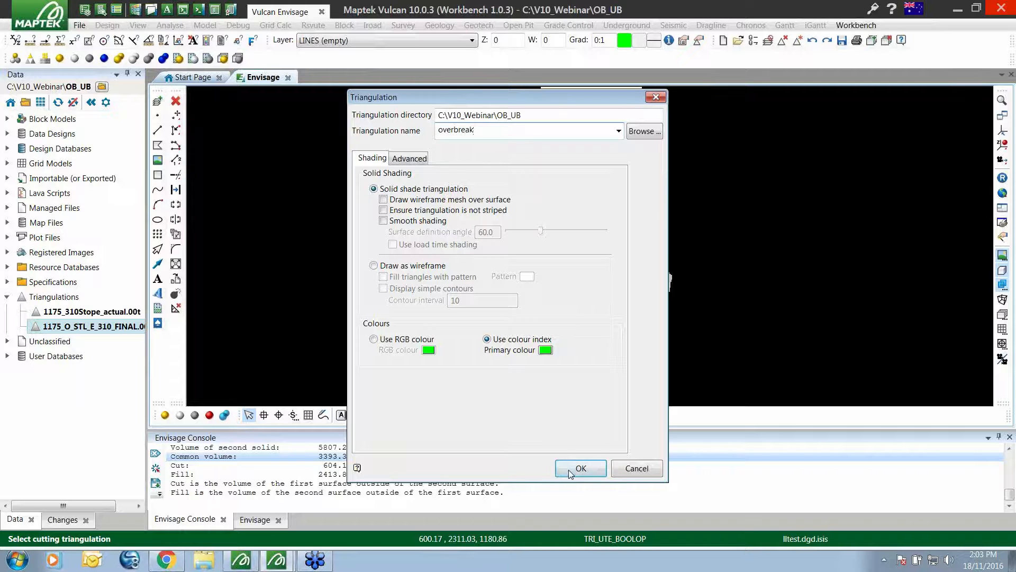
pyautogui.click(580, 468)
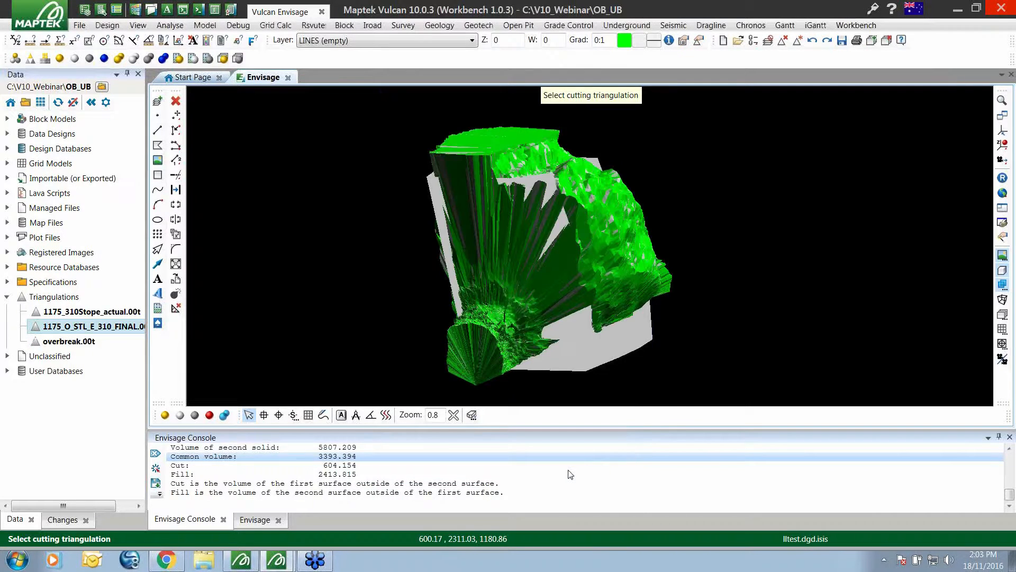
pyautogui.rightClick(91, 310)
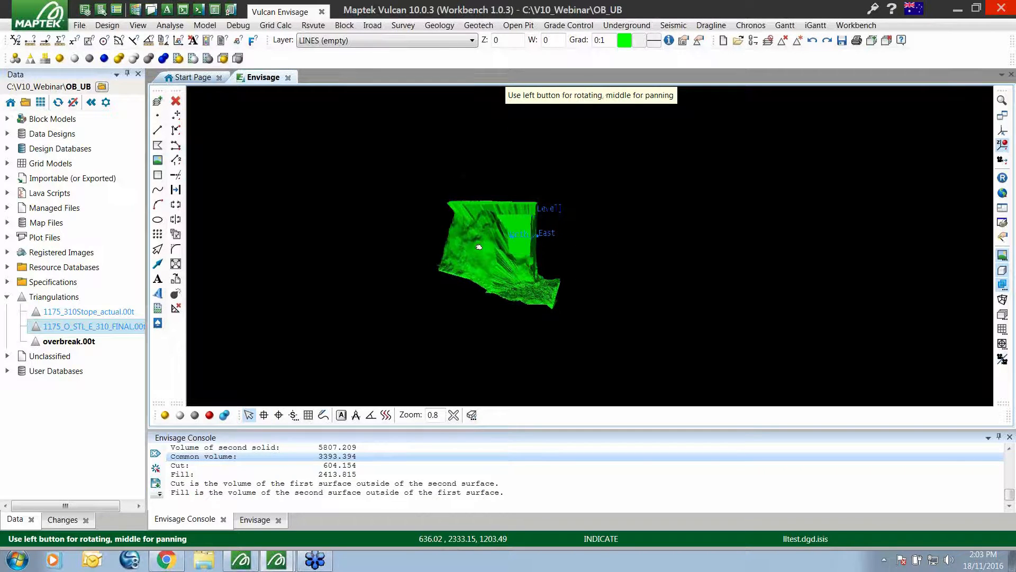
# Orbit the overbreak solid, read its volume of 2413.815, then remove it from the view.
pyautogui.moveTo(479, 247); pyautogui.dragTo(608, 235)
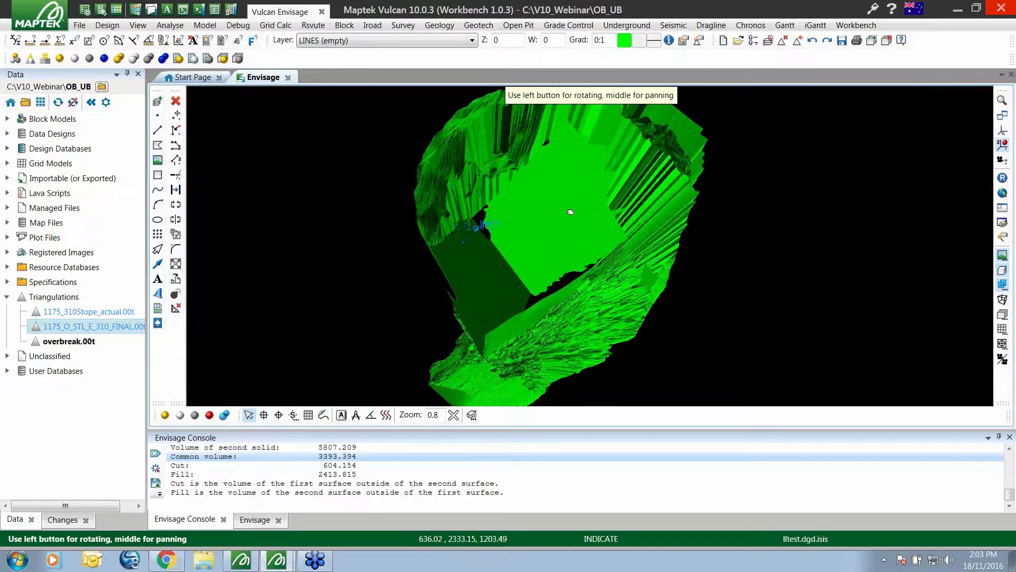
pyautogui.moveTo(570, 212); pyautogui.dragTo(430, 178)
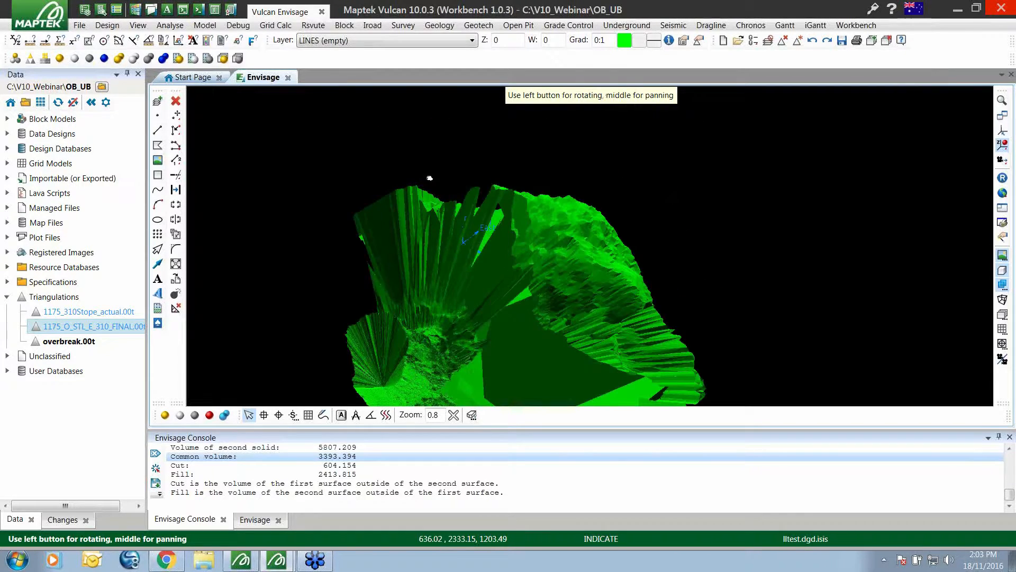
pyautogui.moveTo(430, 178); pyautogui.dragTo(568, 168)
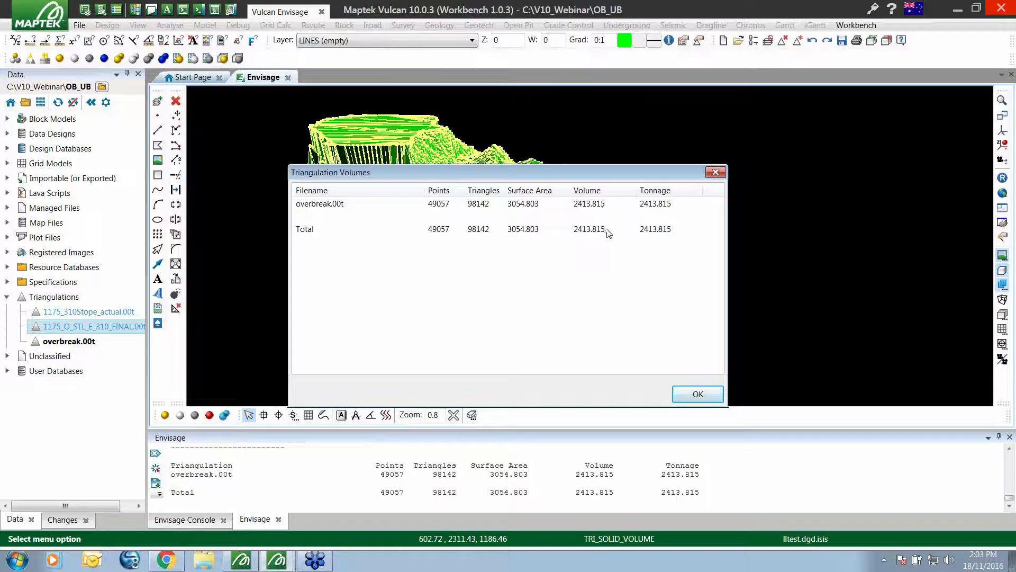
pyautogui.click(696, 394)
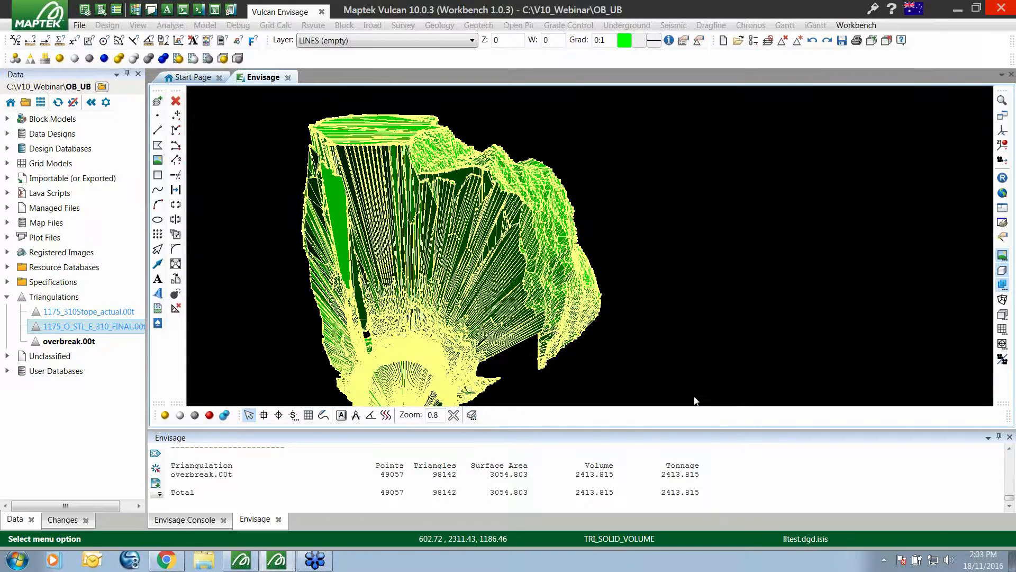
pyautogui.click(68, 341)
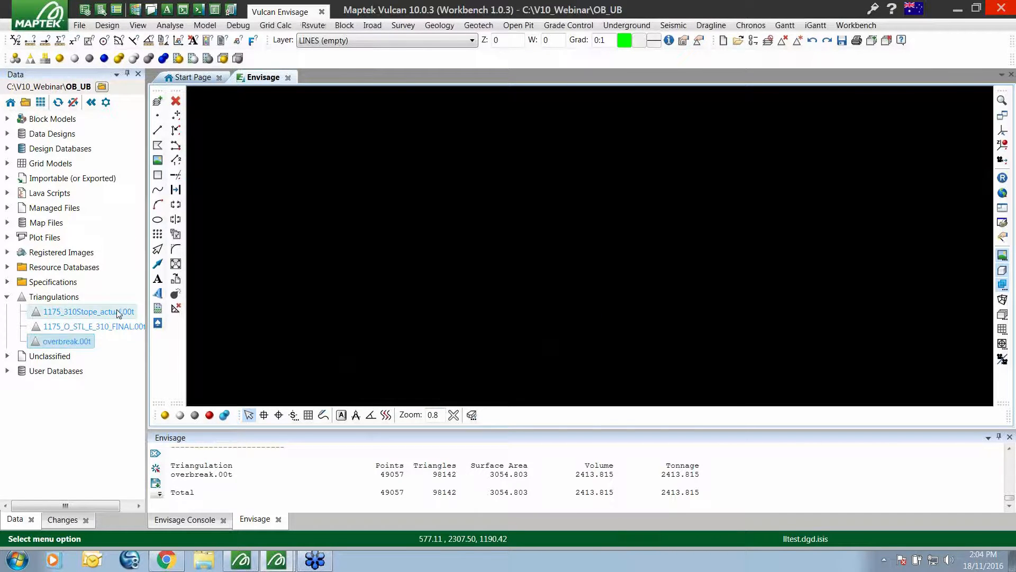
# Load the surveyed stope and create an 'underbreak' solid-difference triangulation coloured cyan.
pyautogui.doubleClick(88, 311)
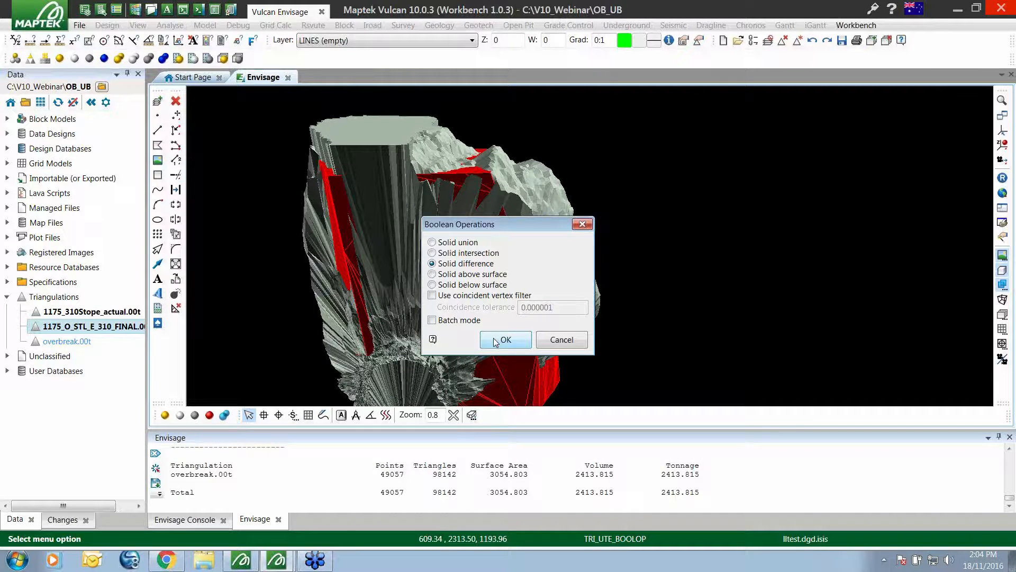
pyautogui.click(505, 340)
pyautogui.write('underbreak')
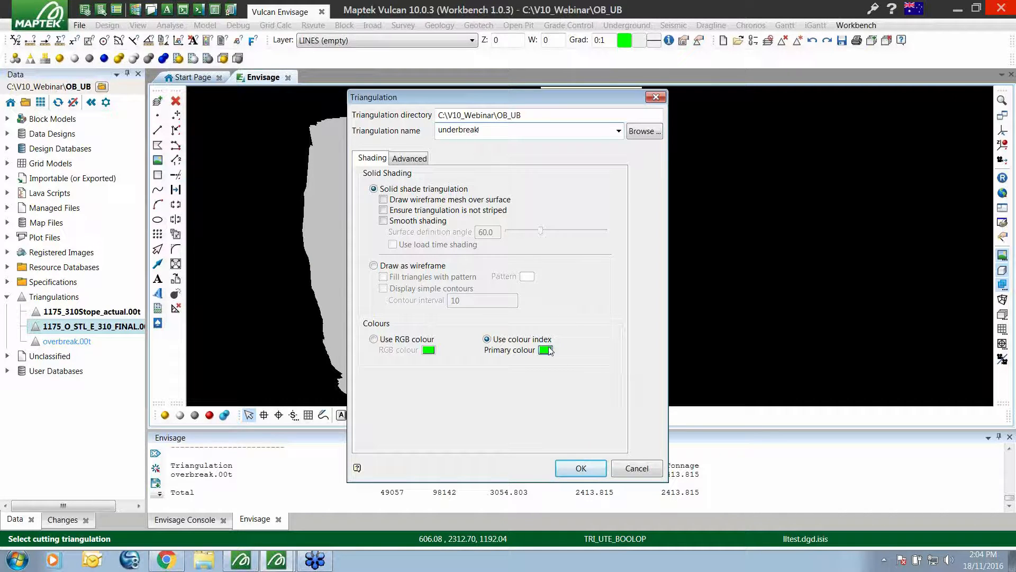
pyautogui.click(546, 349)
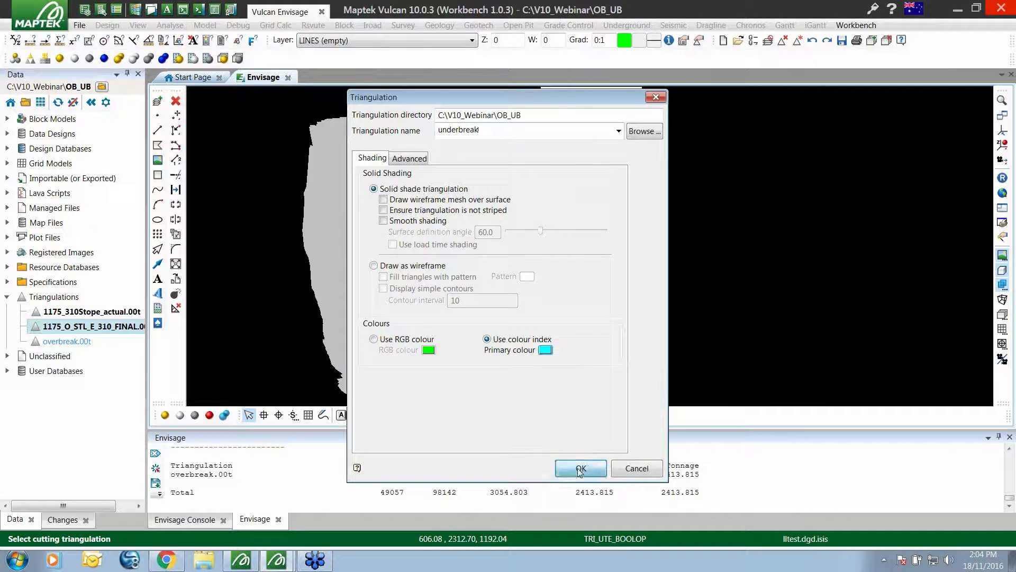
pyautogui.click(579, 468)
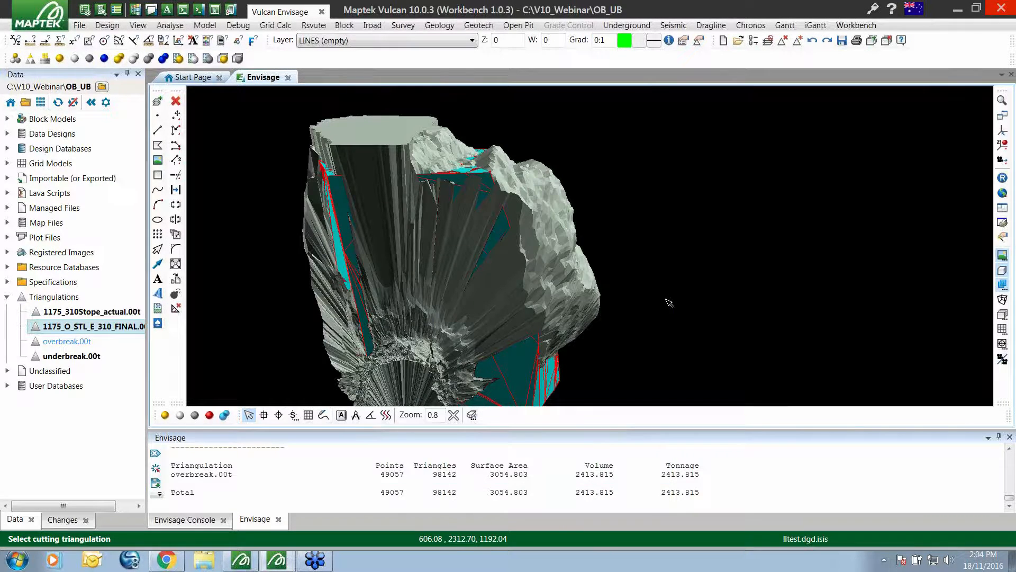
# Report the underbreak volume of 604.154 and check it against the earlier Cut value in the console.
pyautogui.rightClick(85, 318)
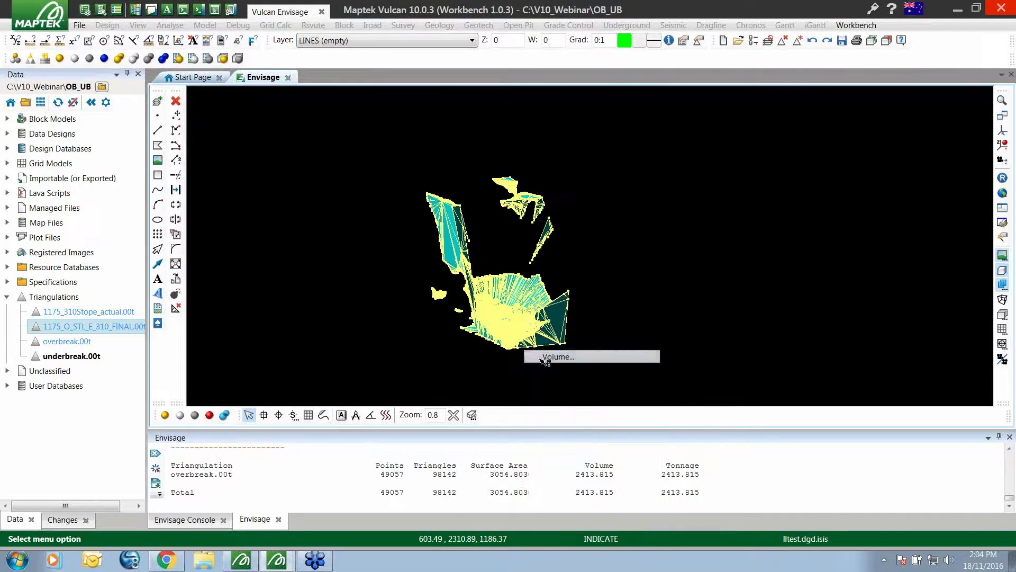
pyautogui.click(556, 357)
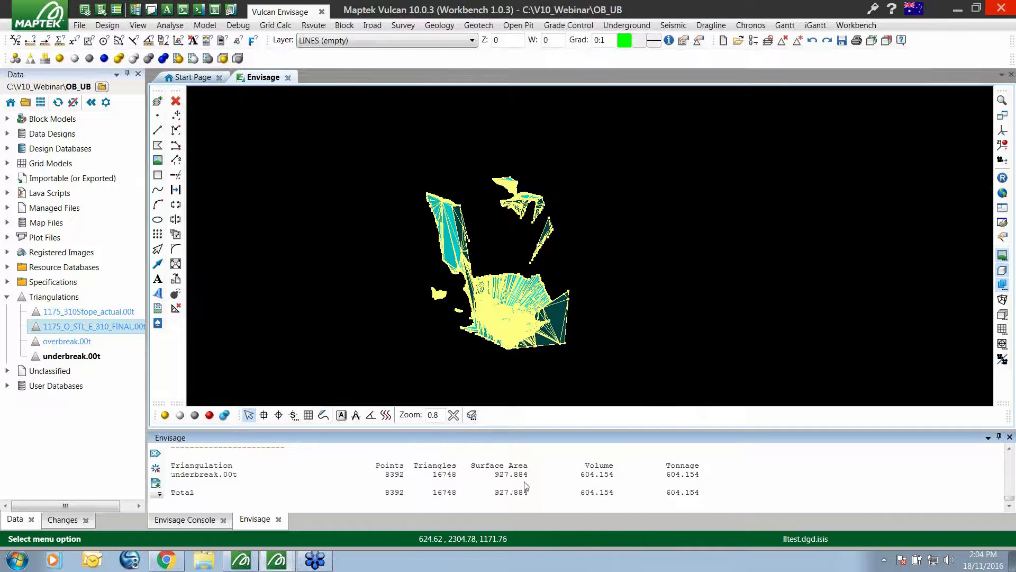
pyautogui.click(184, 518)
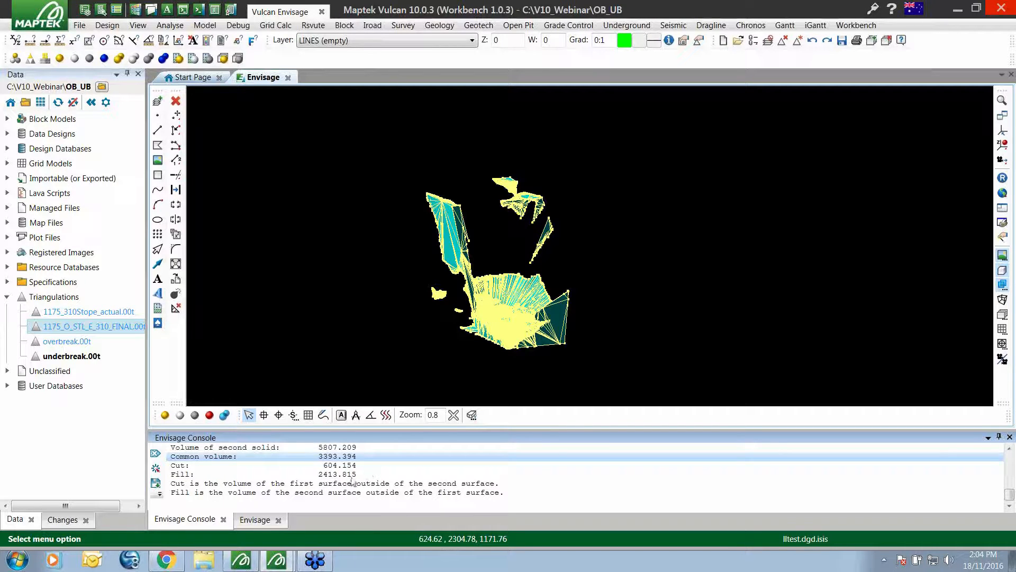
pyautogui.click(256, 519)
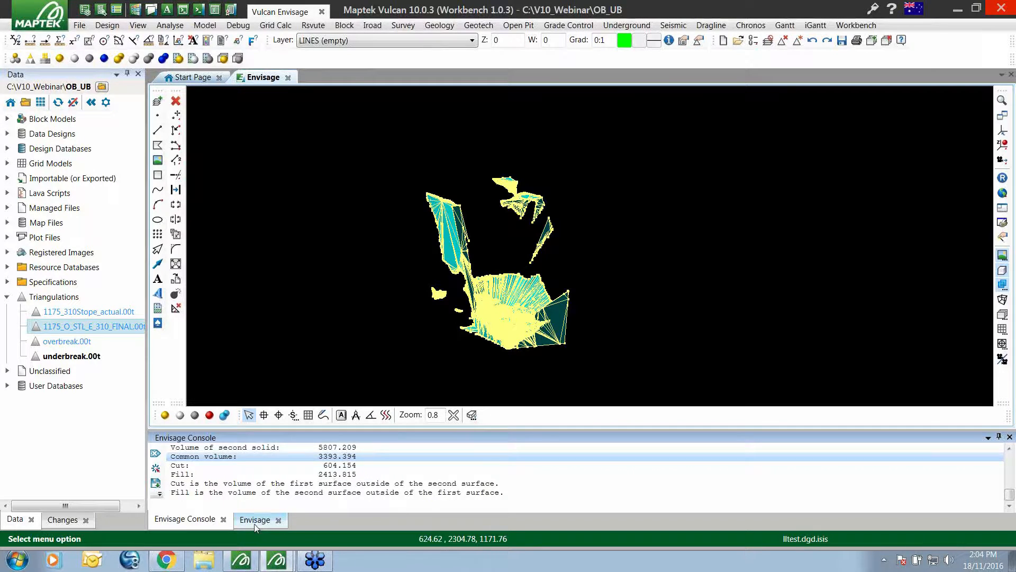
pyautogui.click(255, 519)
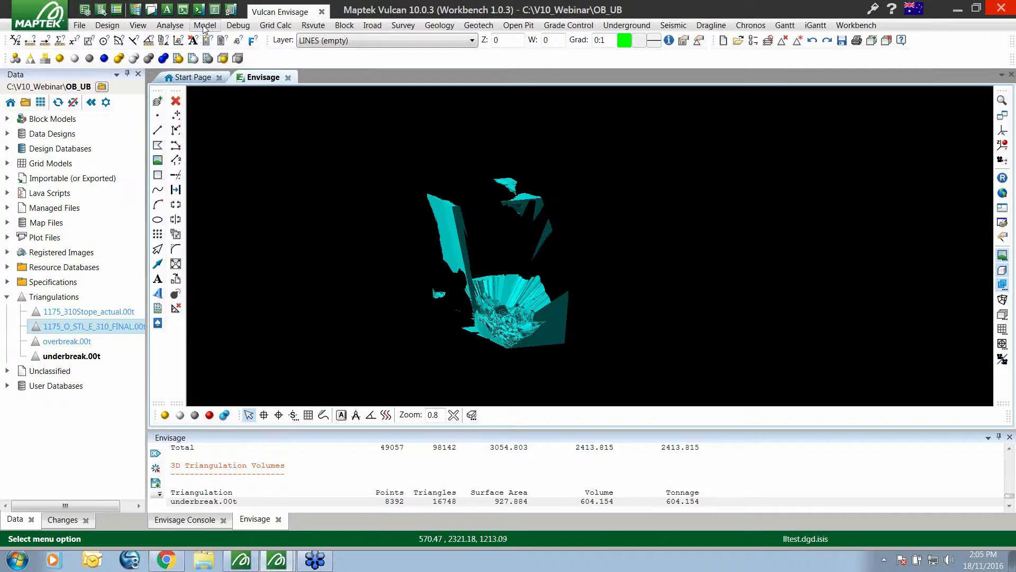
pyautogui.click(205, 25)
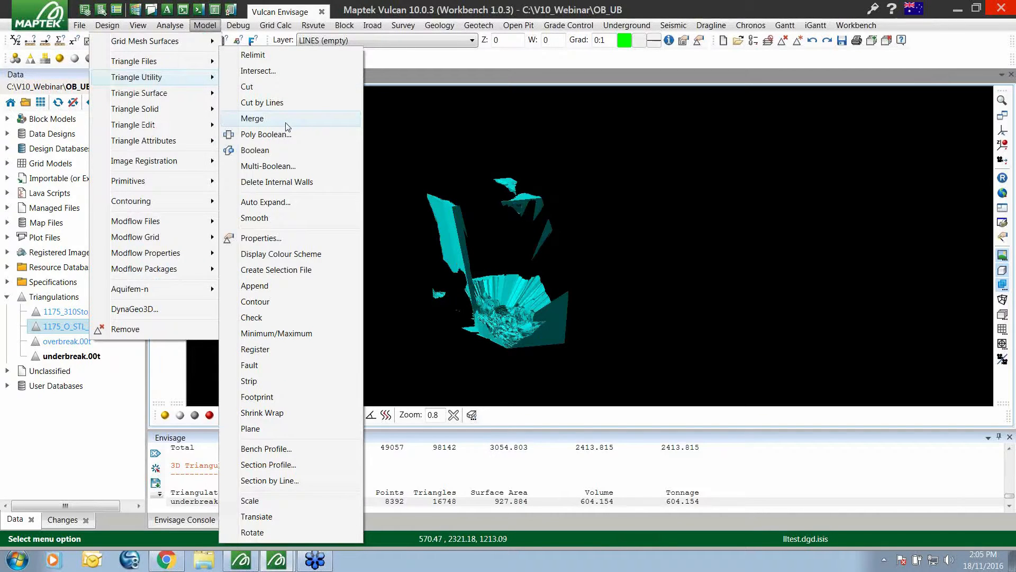